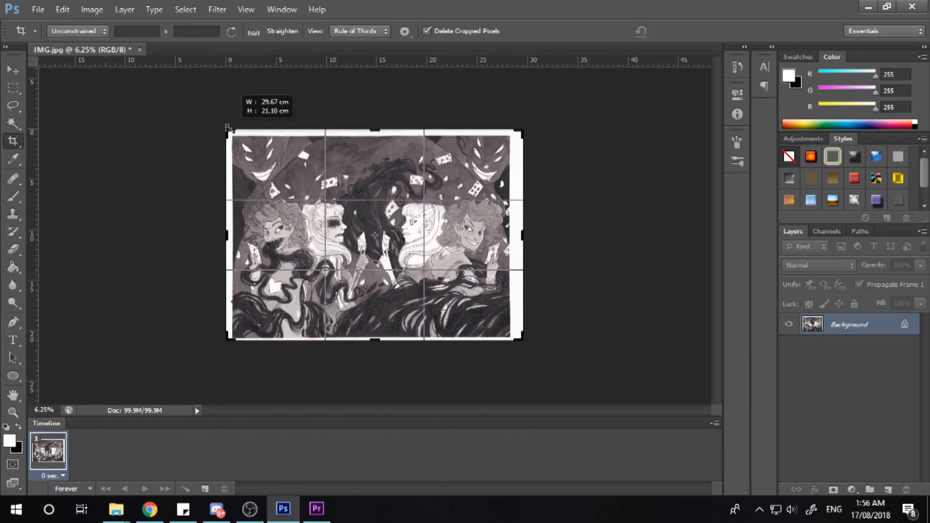
Crop the white border off IMG.jpg and switch to the cover.jpg line art.
{"action": "left_click_drag", "start_coordinate": [226, 234], "coordinate": [236, 235]}
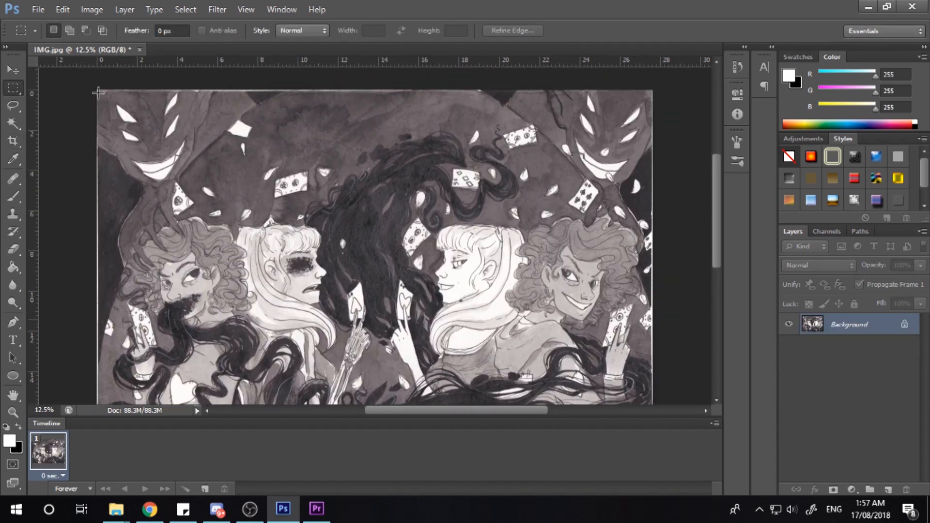
{"action": "left_click", "coordinate": [116, 510]}
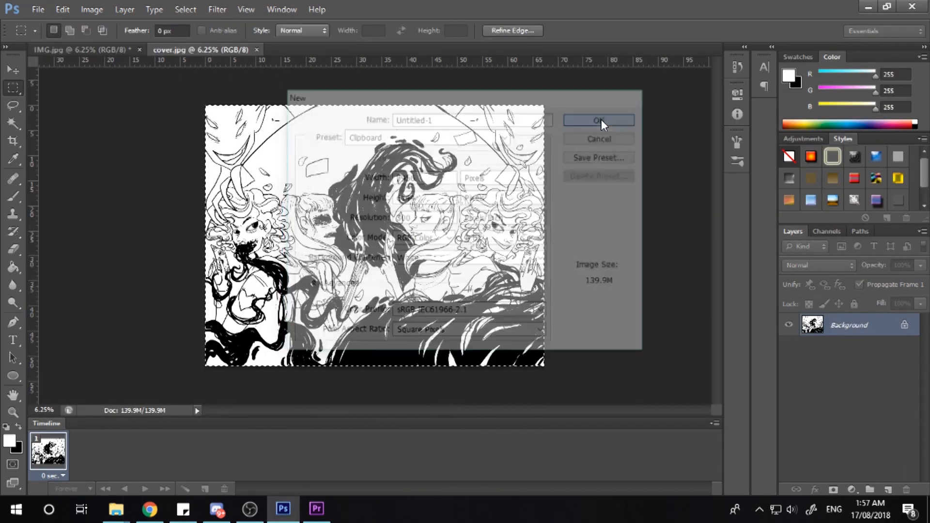
Create the clipboard-sized document, paste the painting, and darken it with a Curves adjustment.
{"action": "left_click", "coordinate": [598, 121]}
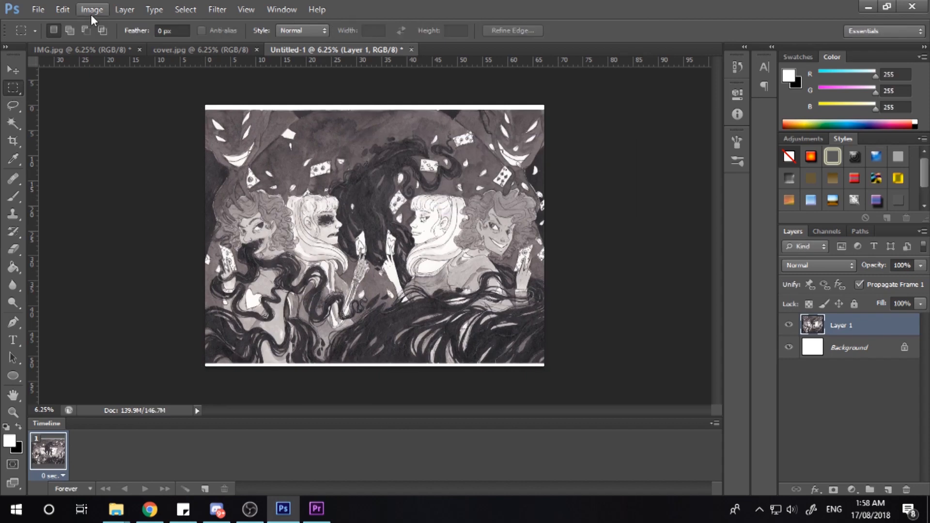
{"action": "left_click", "coordinate": [92, 9]}
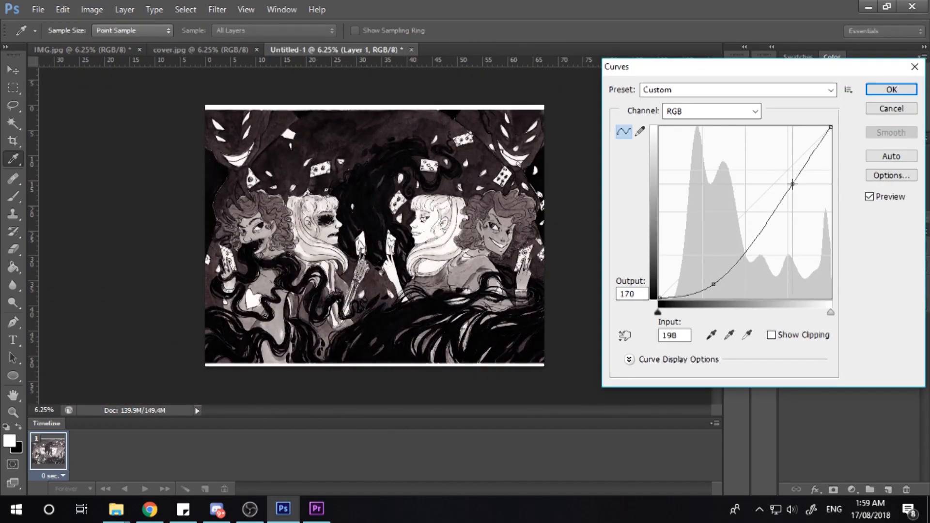
{"action": "left_click", "coordinate": [890, 90]}
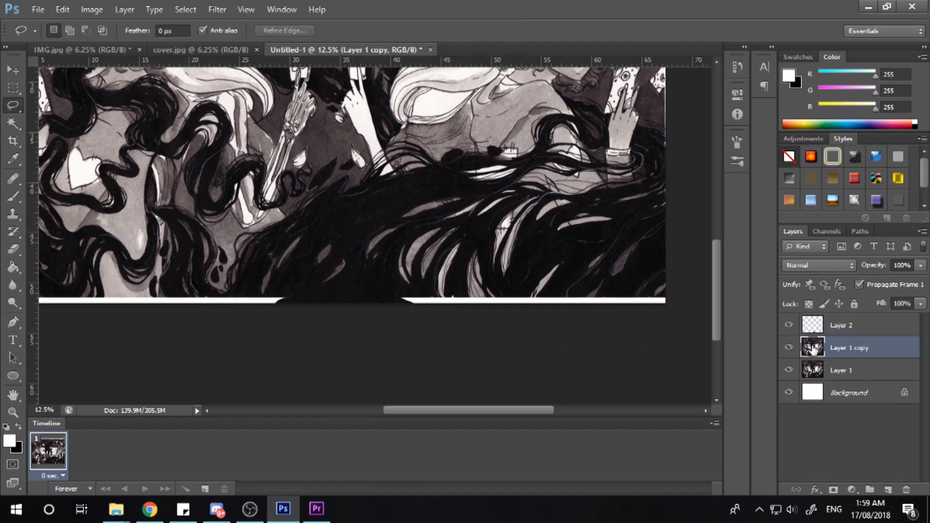
Lasso the bottom white strip and patch it with the Content-Aware Move tool.
{"action": "left_click_drag", "start_coordinate": [570, 291], "coordinate": [647, 290]}
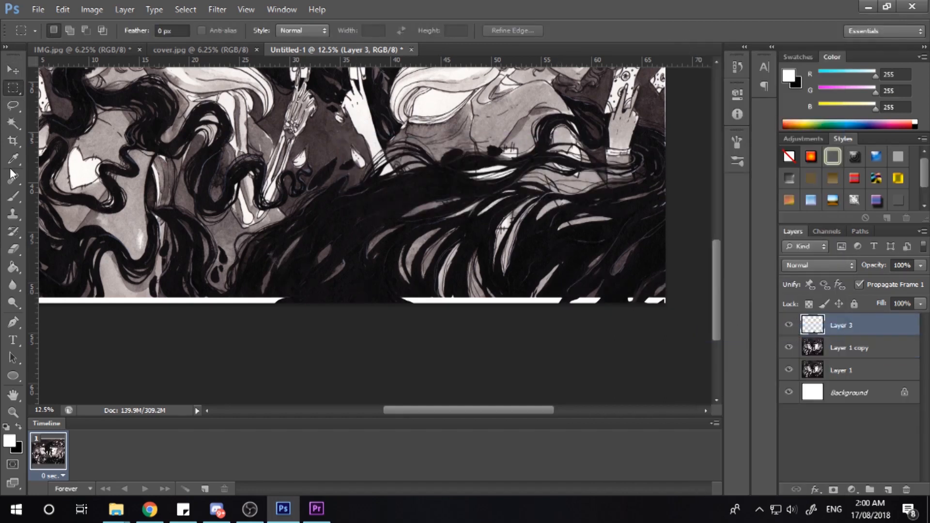
{"action": "left_click", "coordinate": [13, 159]}
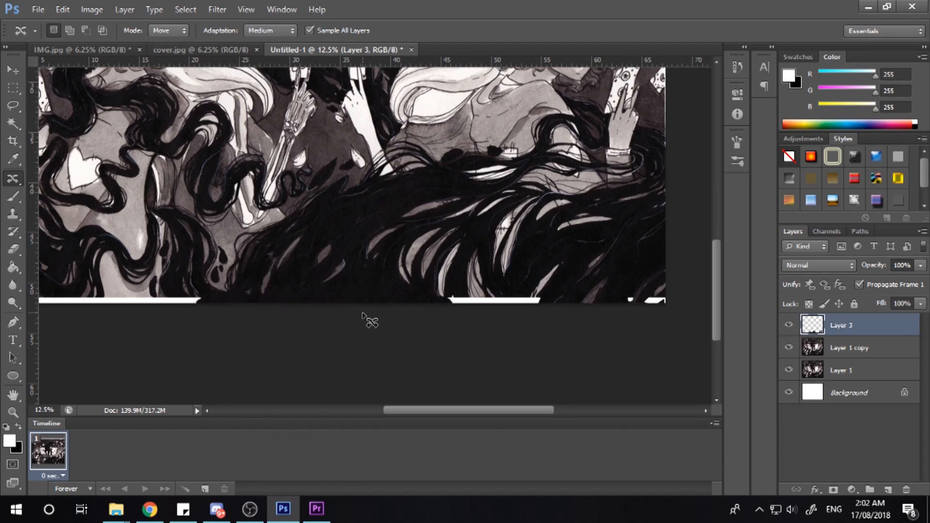
{"action": "left_click_drag", "start_coordinate": [187, 312], "coordinate": [276, 312]}
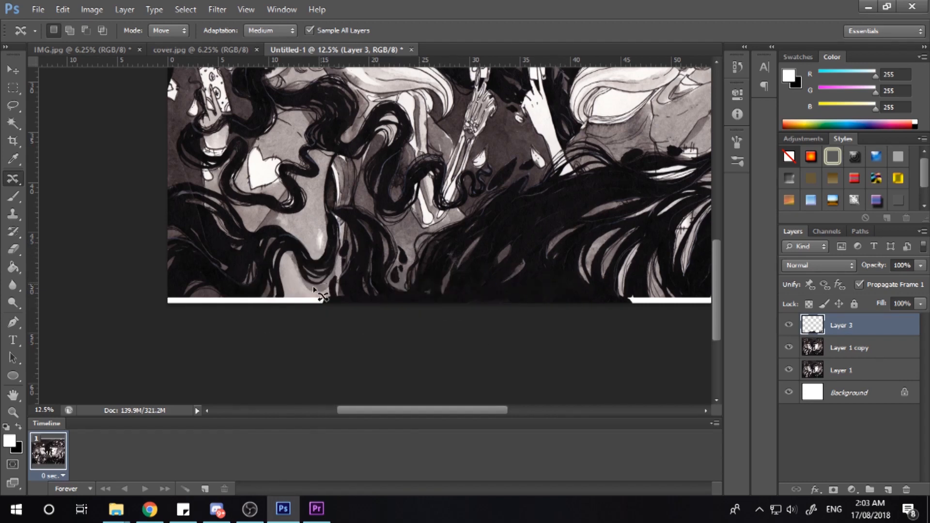
{"action": "left_click_drag", "start_coordinate": [318, 291], "coordinate": [300, 302]}
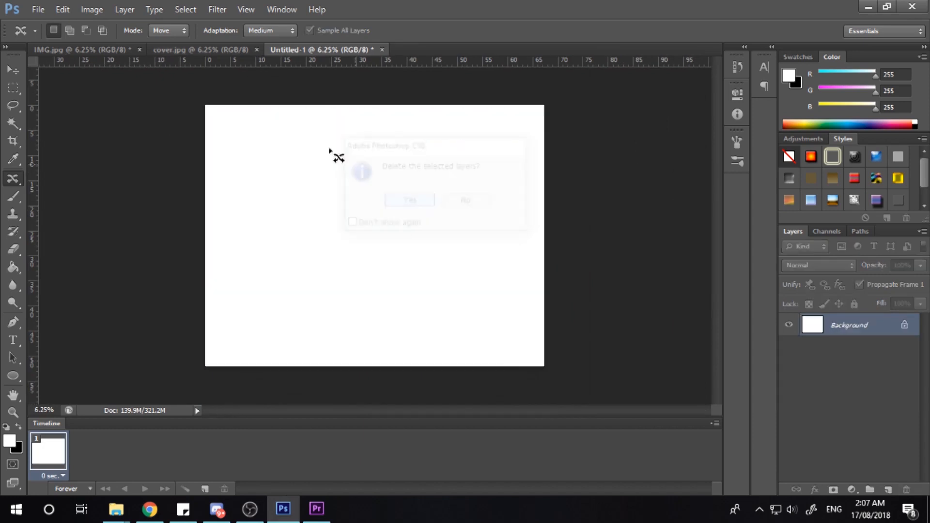
Confirm deleting the layers, then paste the painting again and darken it with Curves.
{"action": "left_click", "coordinate": [409, 201]}
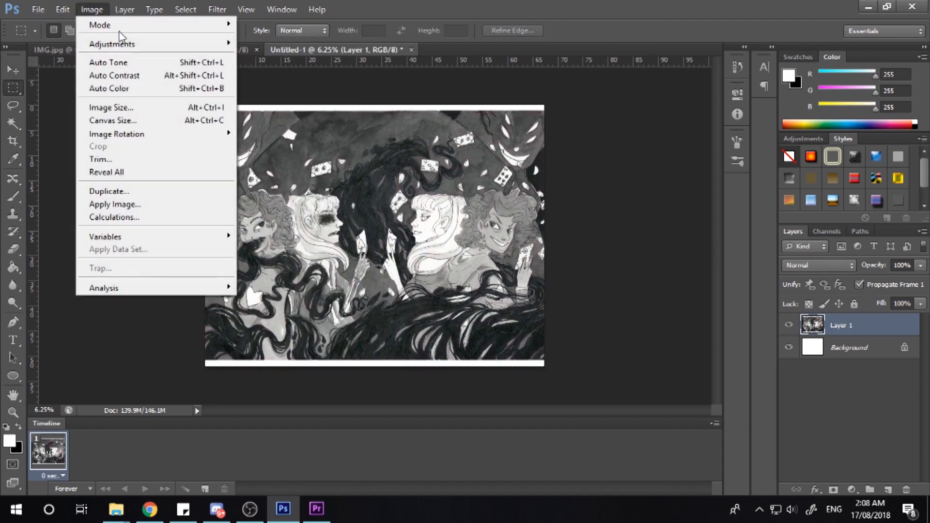
{"action": "left_click", "coordinate": [112, 45]}
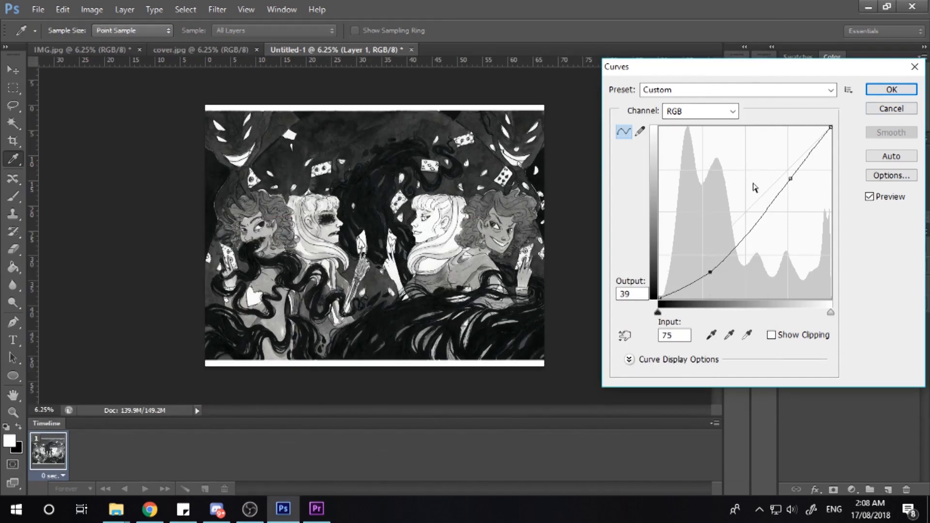
{"action": "left_click", "coordinate": [890, 89]}
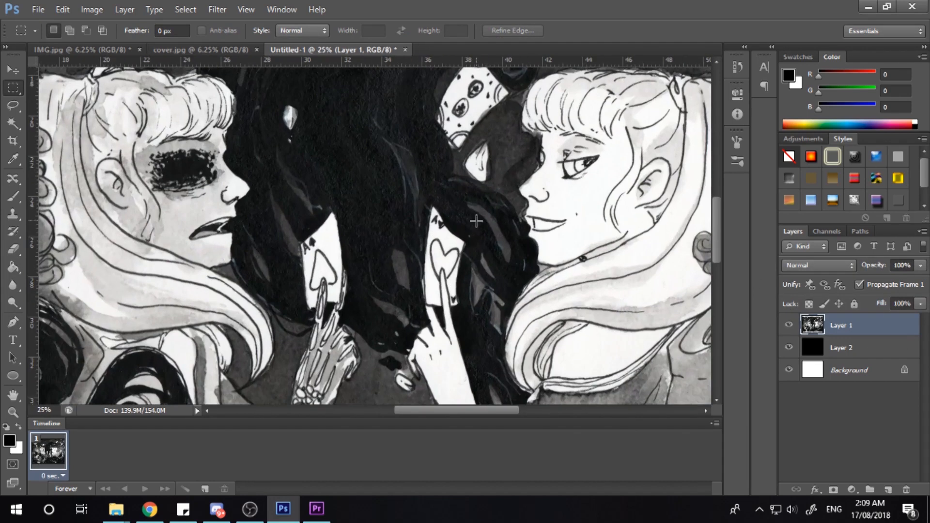
Paint white glow on the shadow figures' eyes and set Layer 4's blend mode.
{"action": "left_click_drag", "start_coordinate": [457, 410], "coordinate": [368, 410]}
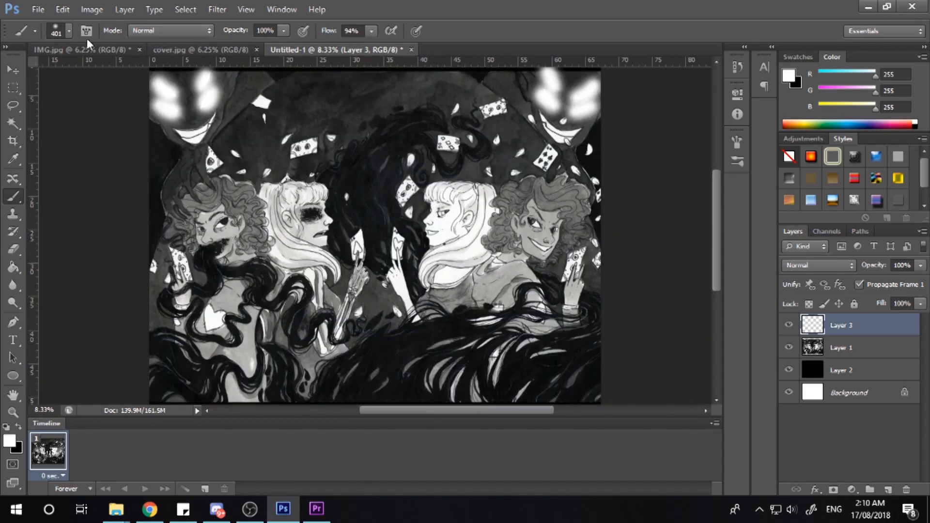
{"action": "left_click", "coordinate": [817, 265]}
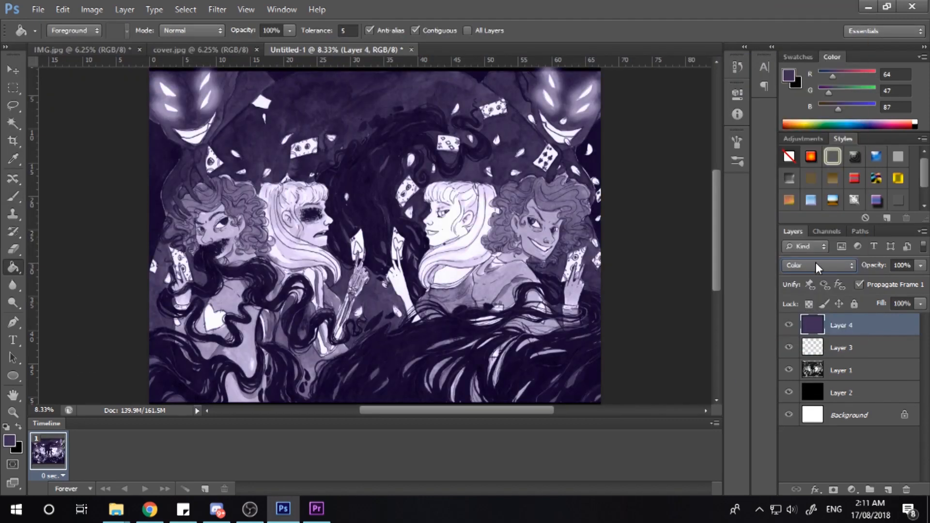
Try Darken and Overlay on the purple Layer 4, then keep Color blend mode.
{"action": "left_click", "coordinate": [817, 265]}
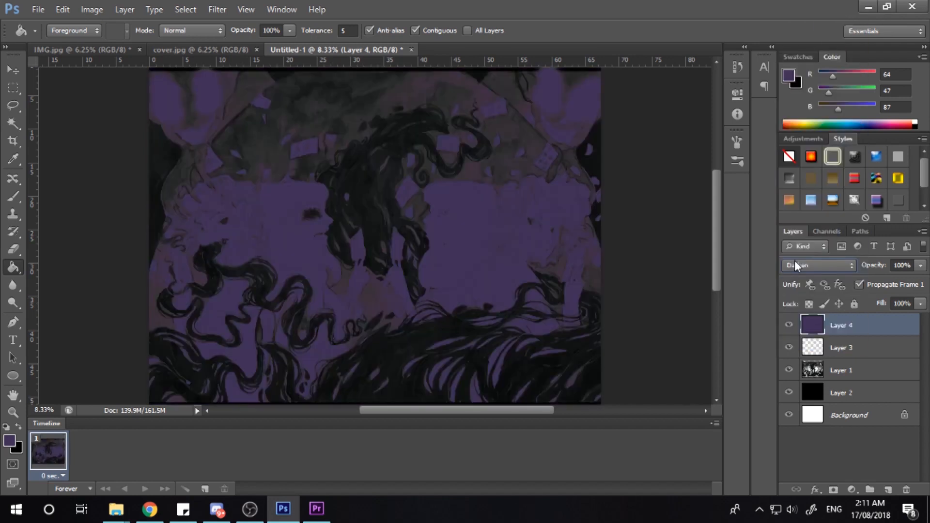
{"action": "left_click", "coordinate": [817, 265]}
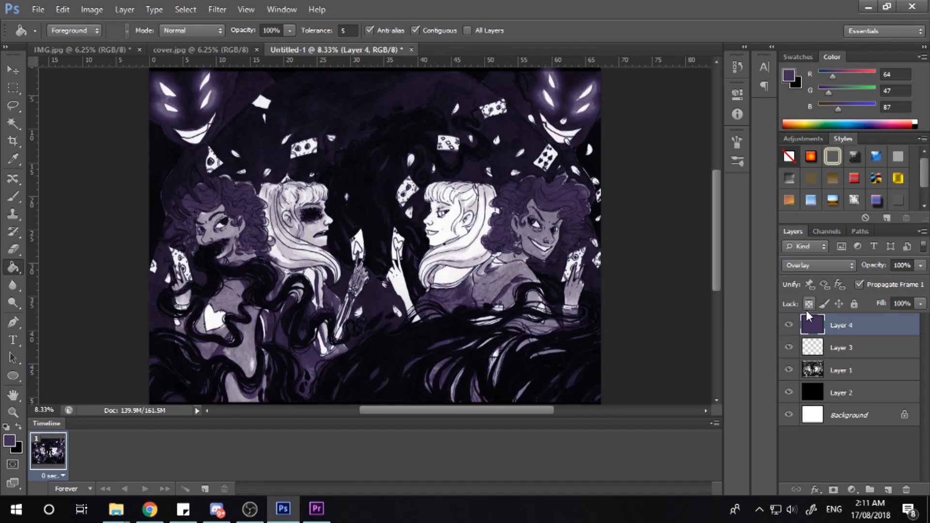
{"action": "left_click", "coordinate": [816, 265]}
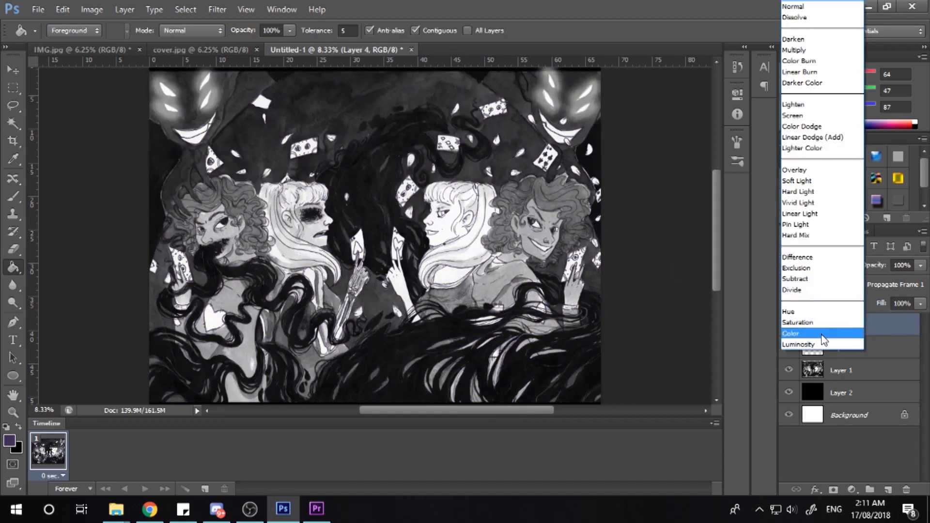
{"action": "left_click", "coordinate": [791, 333]}
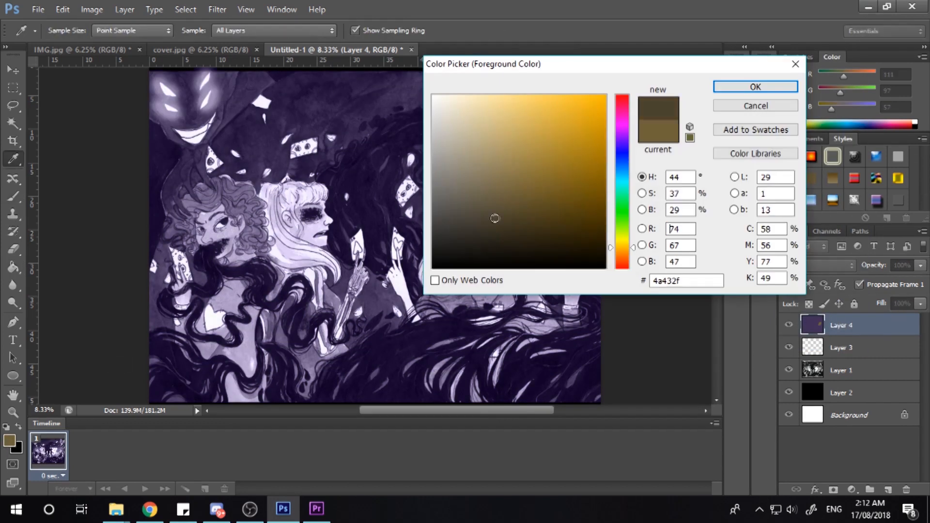
Paint the girls' curly hair brown and the blonde hair pale yellow.
{"action": "left_click", "coordinate": [755, 87]}
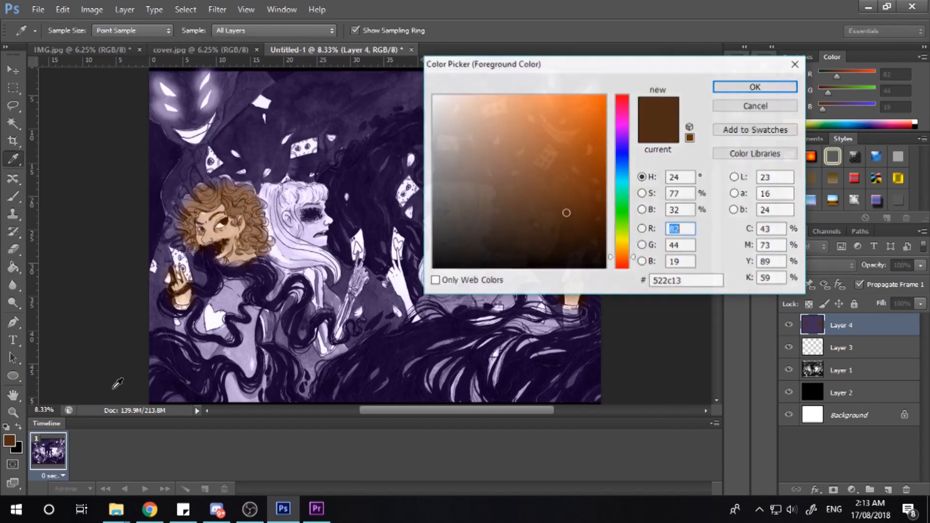
{"action": "left_click", "coordinate": [754, 87]}
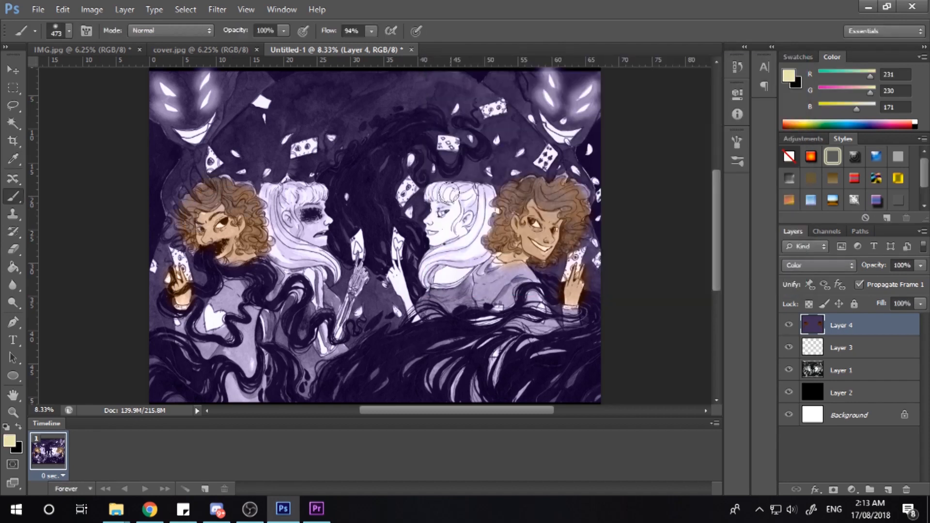
{"action": "left_click_drag", "start_coordinate": [451, 190], "coordinate": [279, 259]}
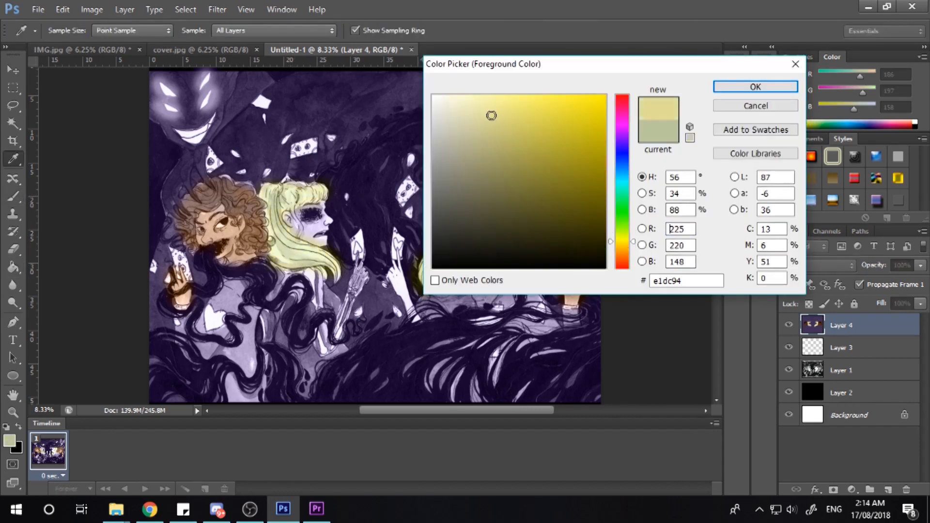
{"action": "left_click", "coordinate": [755, 87]}
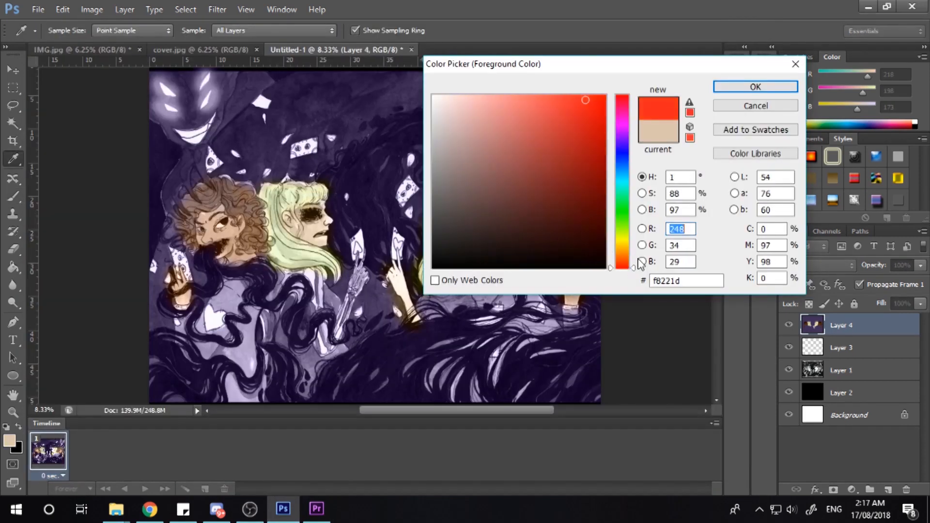
Colour the clothing with bright, muted and dark reds plus a muted teal.
{"action": "left_click", "coordinate": [755, 87]}
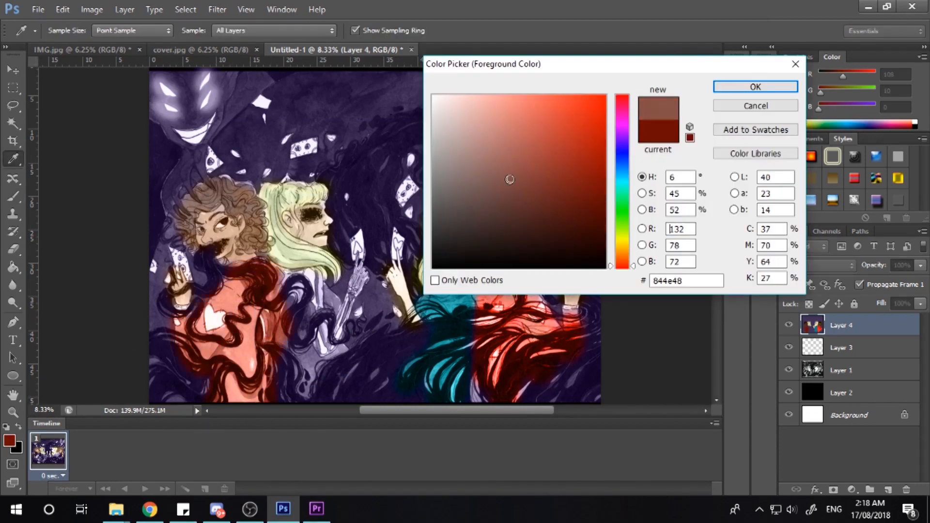
{"action": "left_click", "coordinate": [755, 86]}
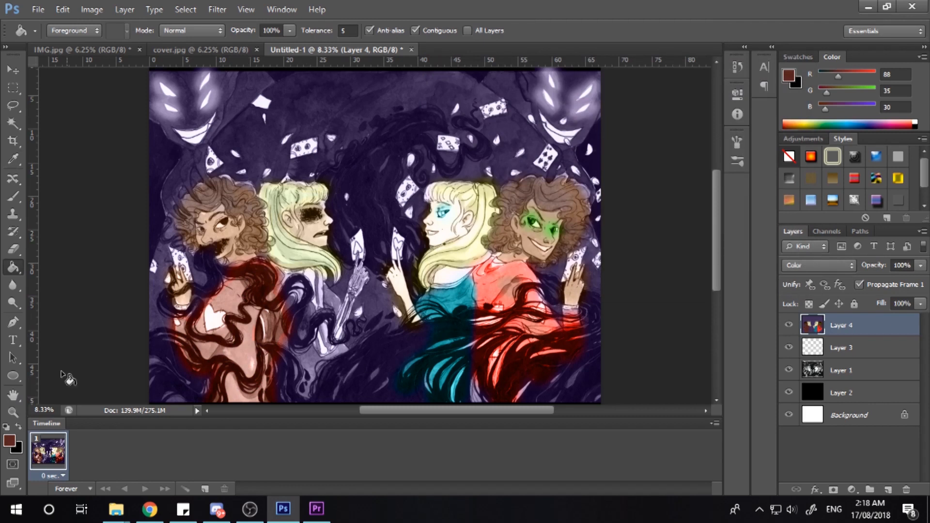
{"action": "left_click", "coordinate": [816, 265]}
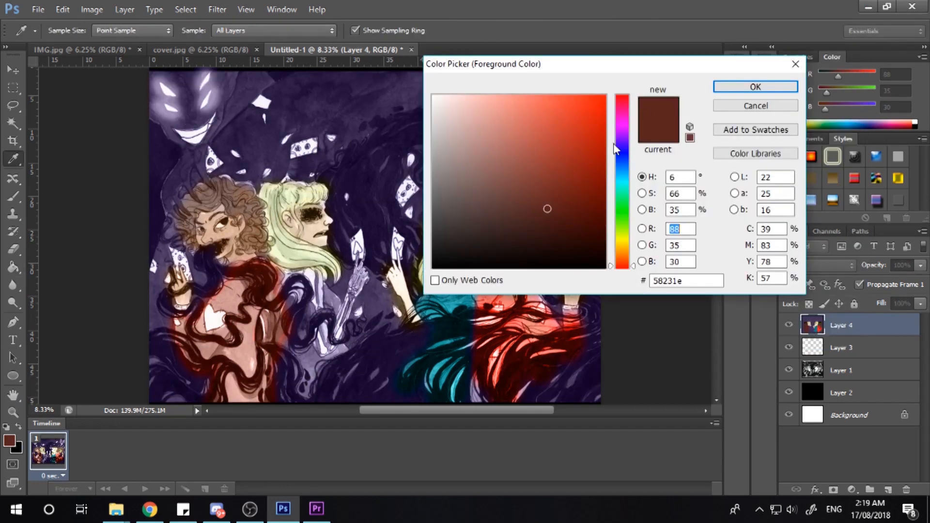
{"action": "left_click", "coordinate": [755, 87]}
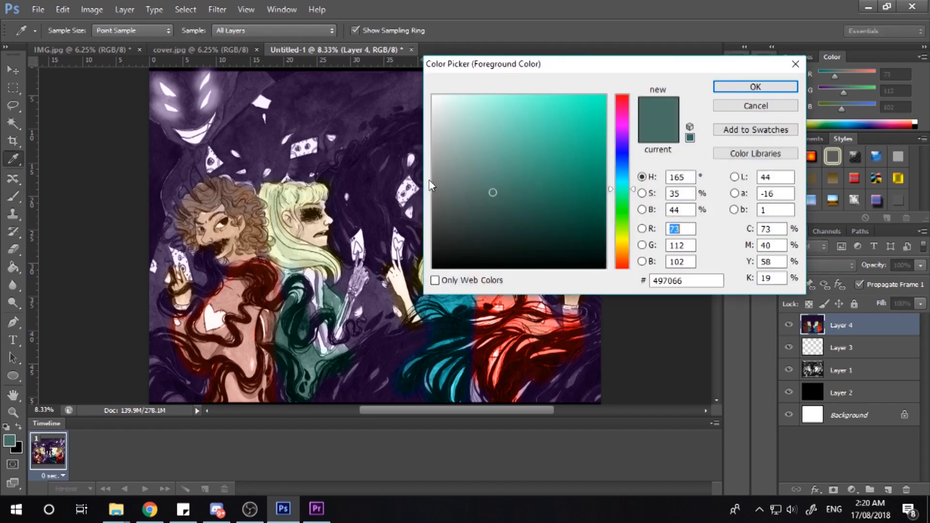
{"action": "left_click", "coordinate": [754, 87]}
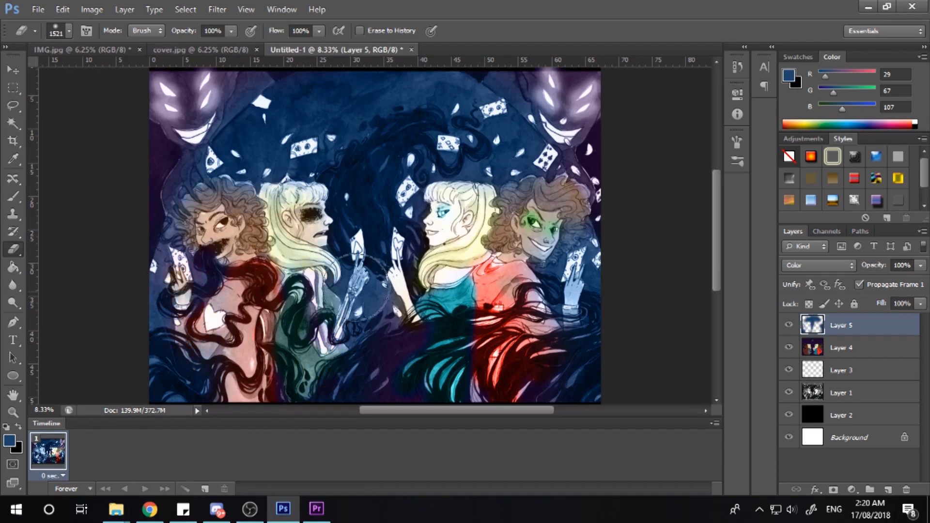
Paint the background dark blue on Layer 5 in Color blend mode.
{"action": "left_click", "coordinate": [546, 208]}
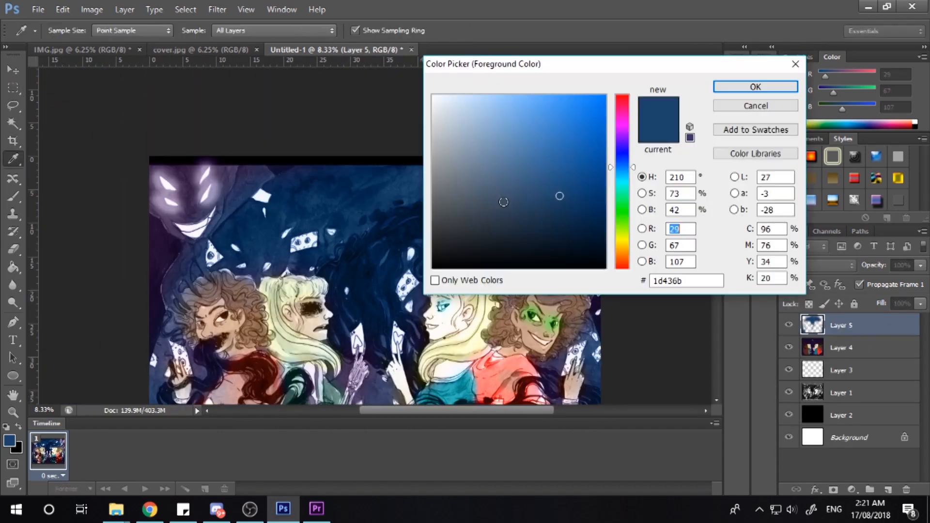
{"action": "left_click", "coordinate": [755, 86]}
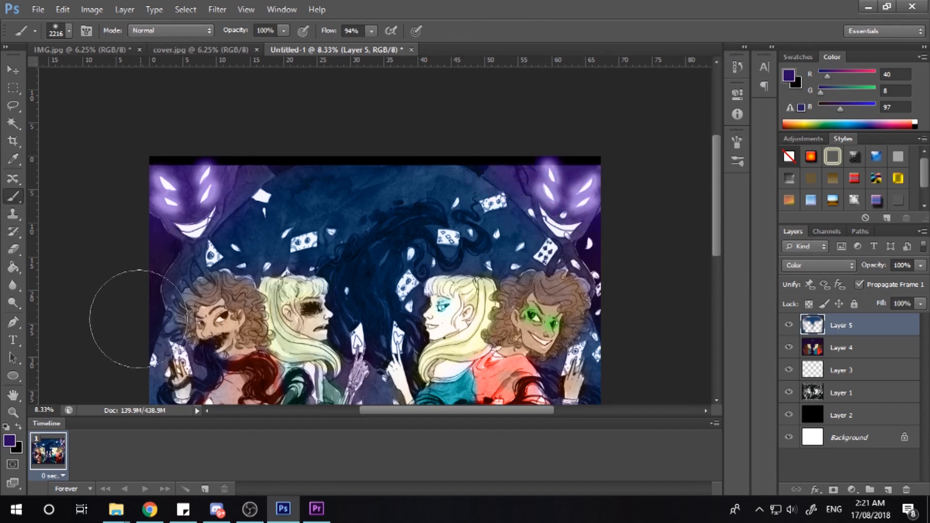
{"action": "left_click", "coordinate": [841, 370]}
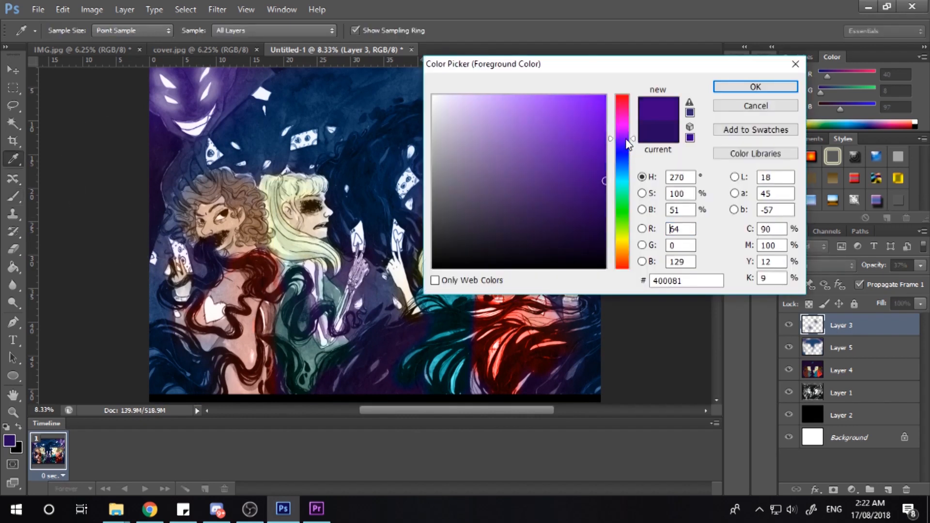
Paint deep purple on Layer 6, set to Color mode at 31% opacity.
{"action": "left_click", "coordinate": [755, 87]}
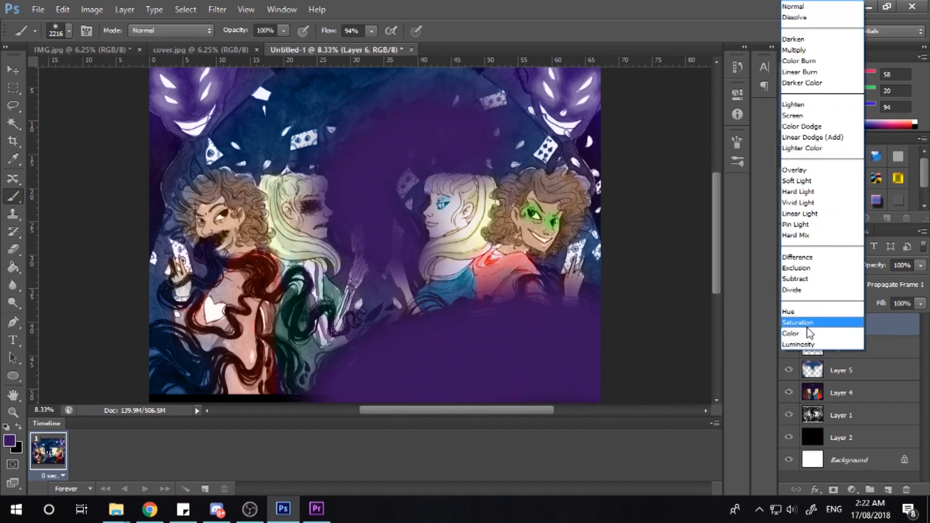
{"action": "left_click", "coordinate": [790, 333]}
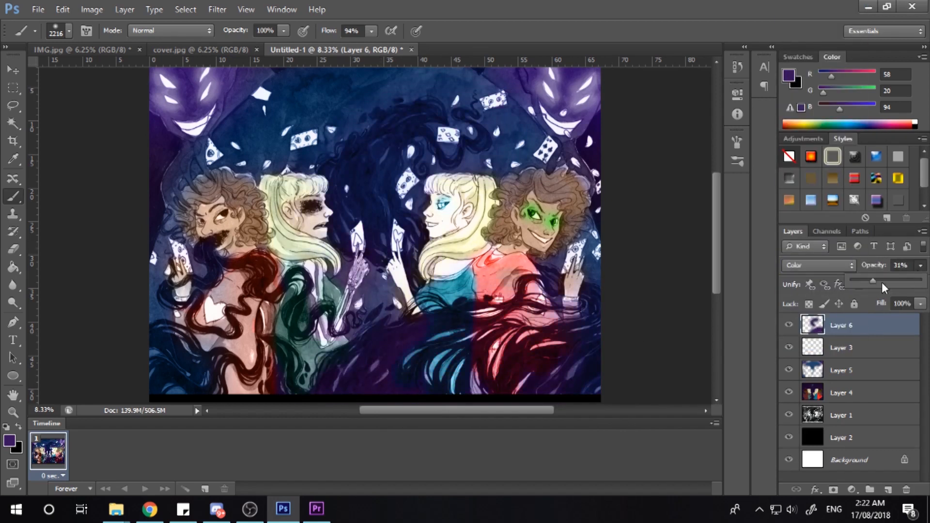
{"action": "left_click", "coordinate": [384, 362]}
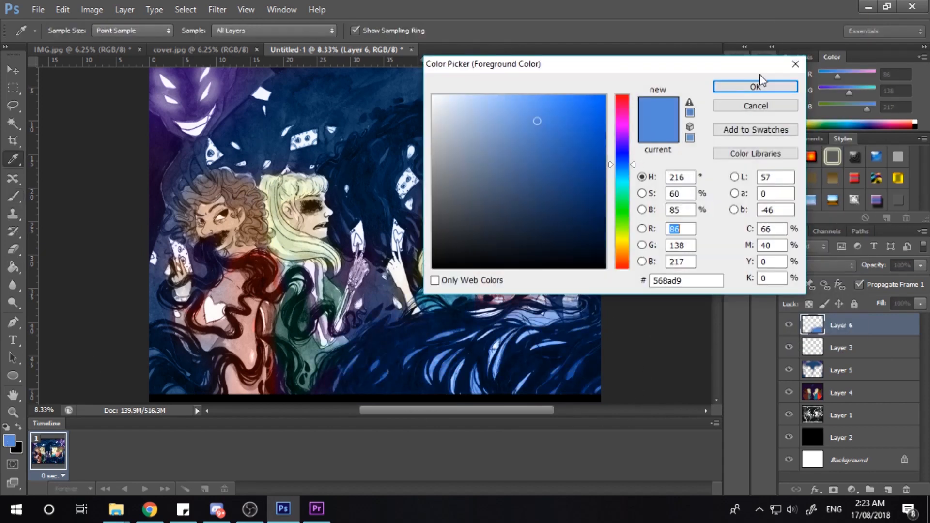
Brush light blue highlights over the flowing hair strands on Layer 7.
{"action": "left_click", "coordinate": [755, 87]}
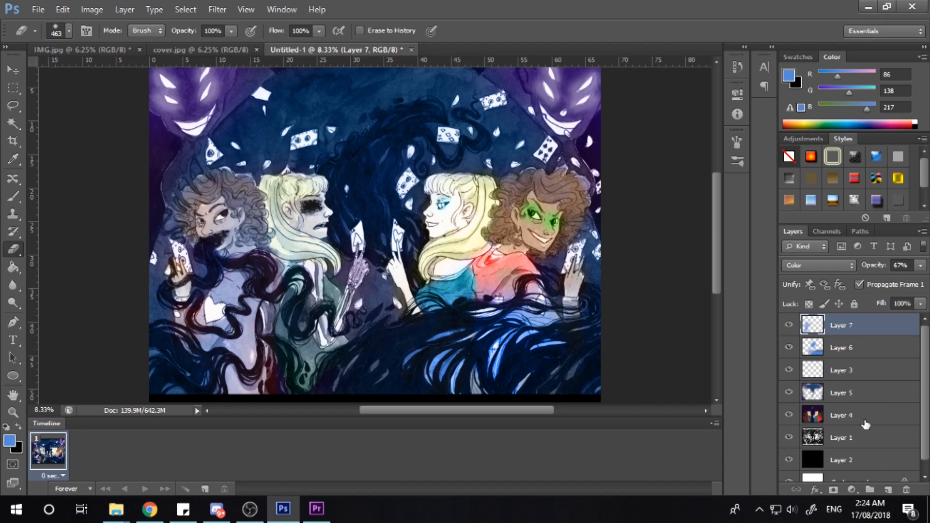
{"action": "left_click", "coordinate": [841, 392]}
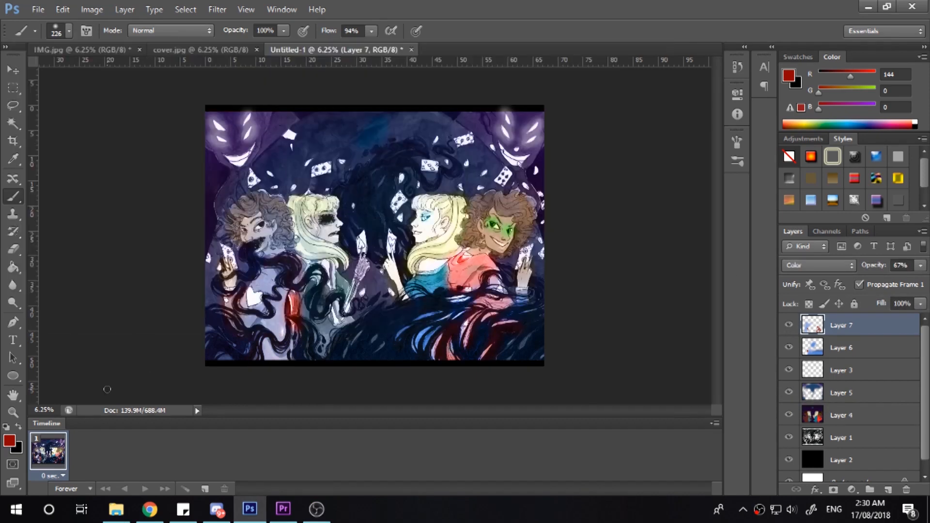
Choose dark blue, add empty Layer 8 above Layer 7, and start picking pale lavender.
{"action": "left_click", "coordinate": [11, 442]}
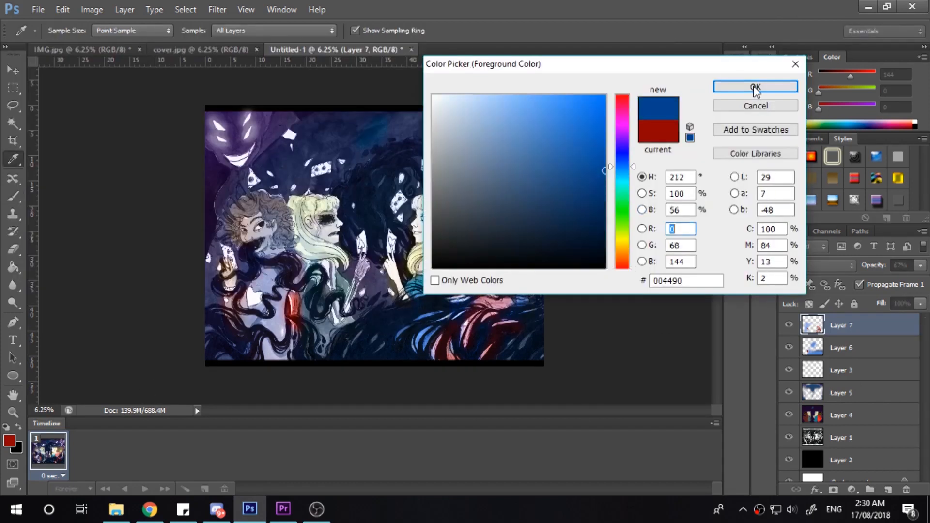
{"action": "left_click", "coordinate": [755, 87]}
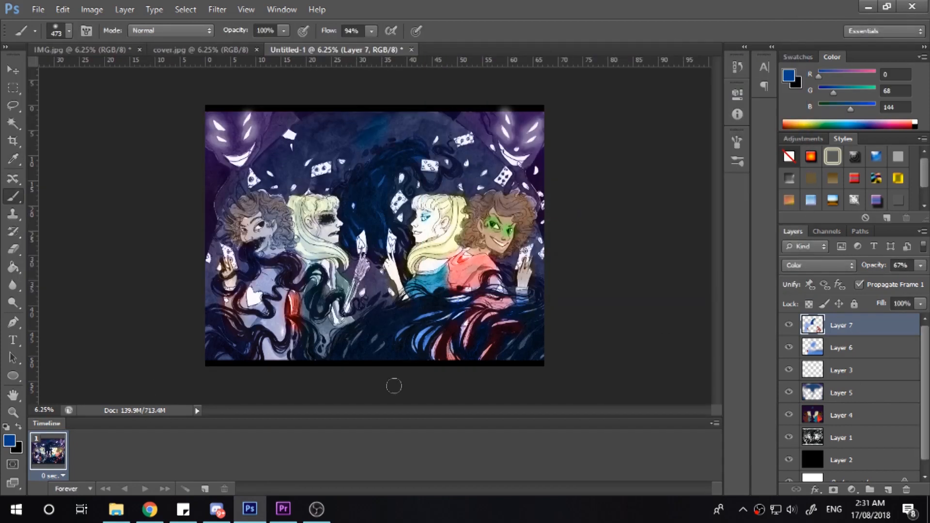
{"action": "left_click", "coordinate": [787, 76]}
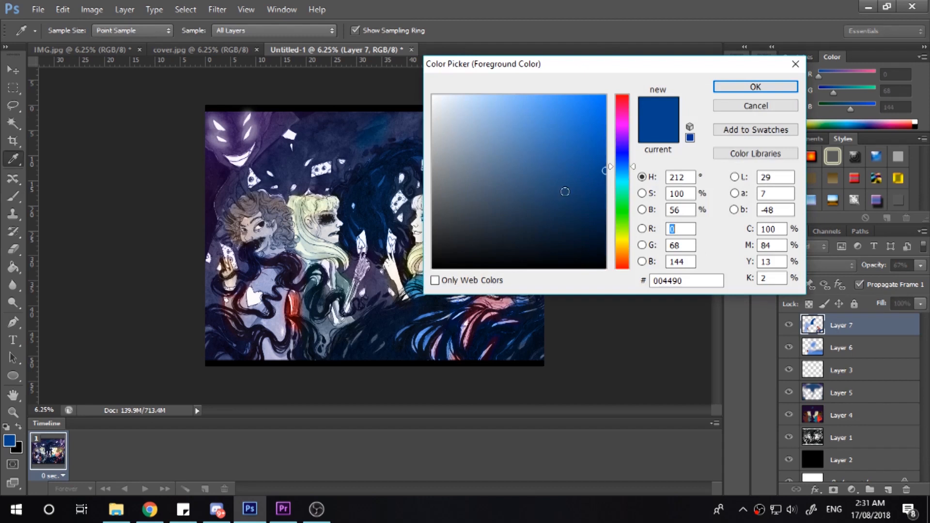
{"action": "left_click", "coordinate": [754, 87]}
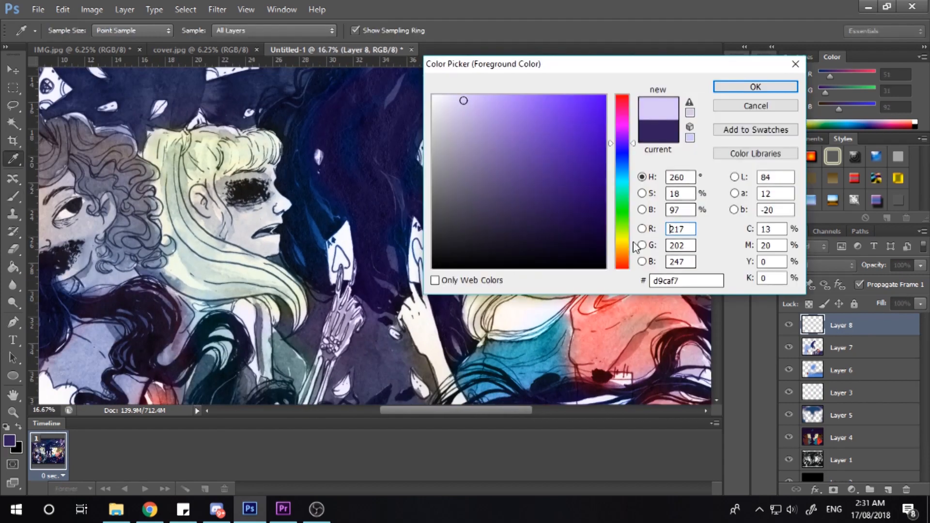
Try pale lavender and pale beige paint colours on Layer 8, discarding a brown choice.
{"action": "left_click", "coordinate": [755, 86]}
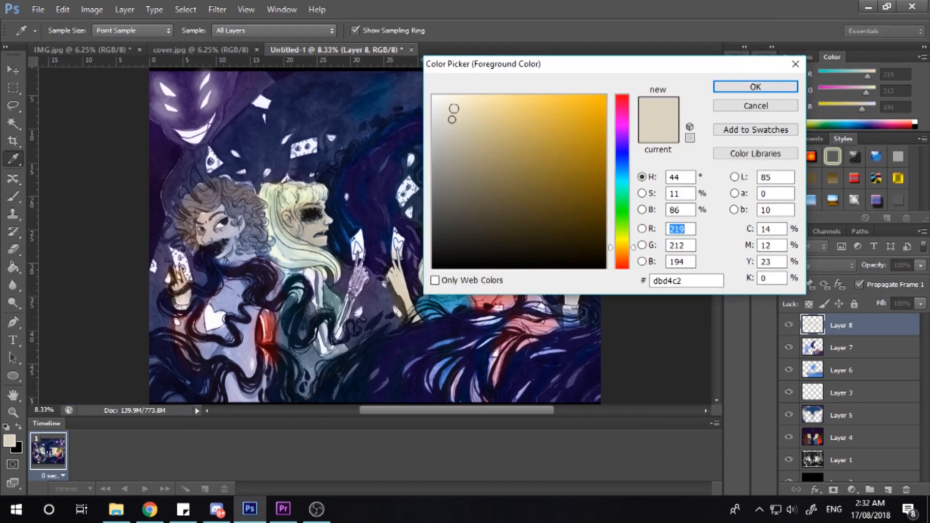
{"action": "left_click", "coordinate": [755, 86]}
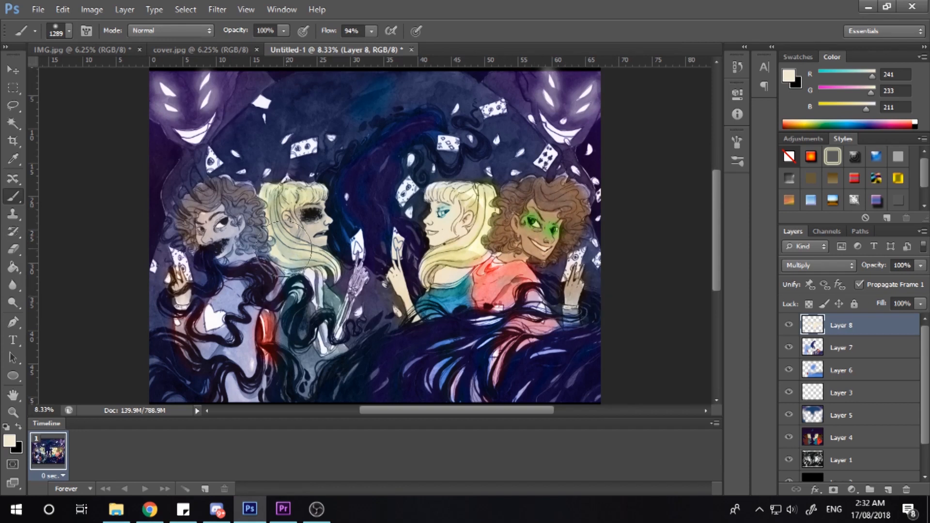
{"action": "left_click", "coordinate": [70, 31]}
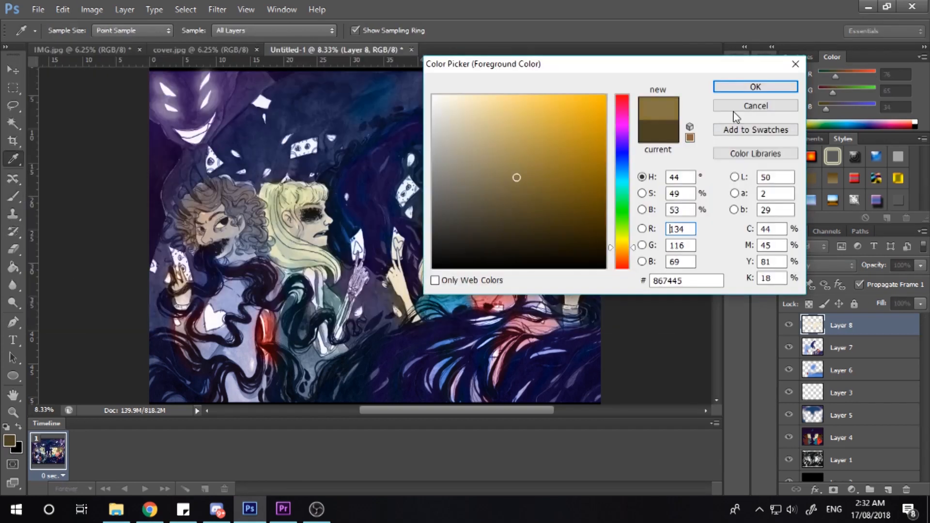
{"action": "left_click", "coordinate": [755, 87]}
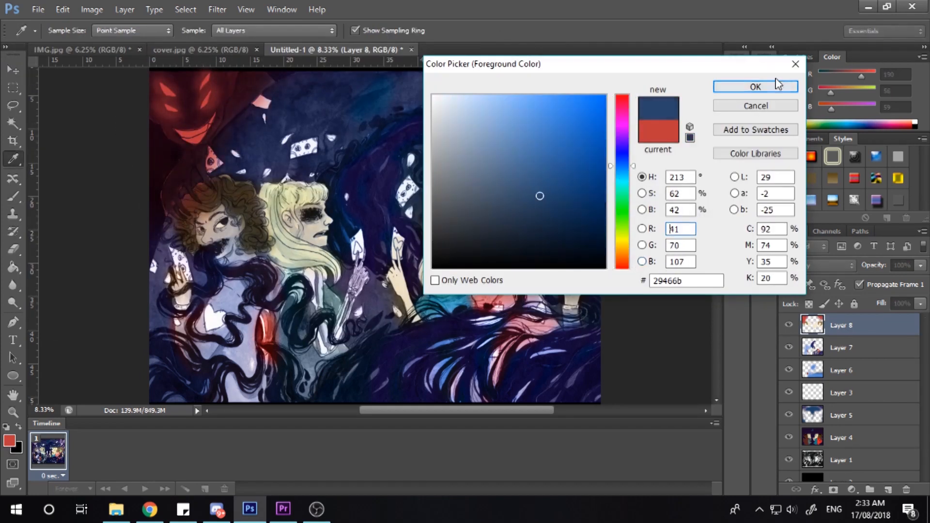
Confirm dark blue, then switch the teal layer's blend mode to Screen, then Soft Light.
{"action": "left_click", "coordinate": [755, 87]}
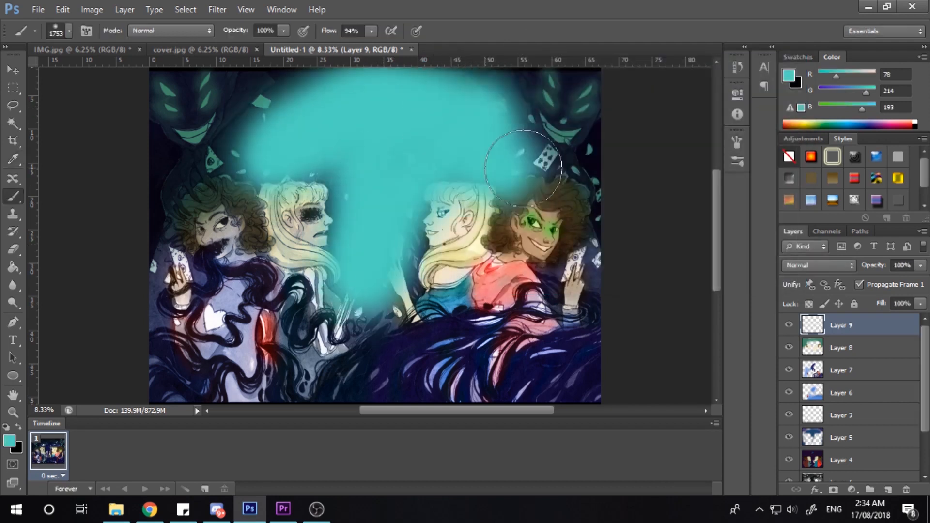
{"action": "left_click", "coordinate": [818, 265]}
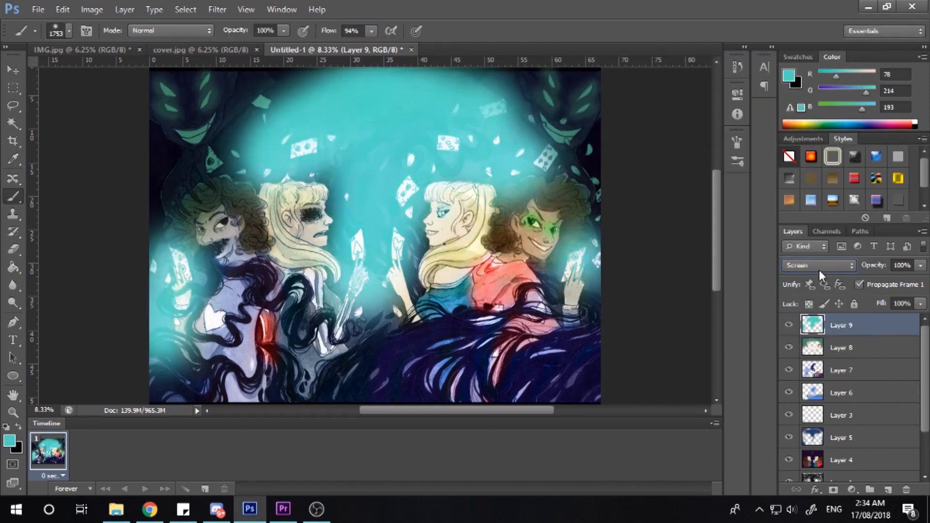
{"action": "left_click", "coordinate": [818, 265]}
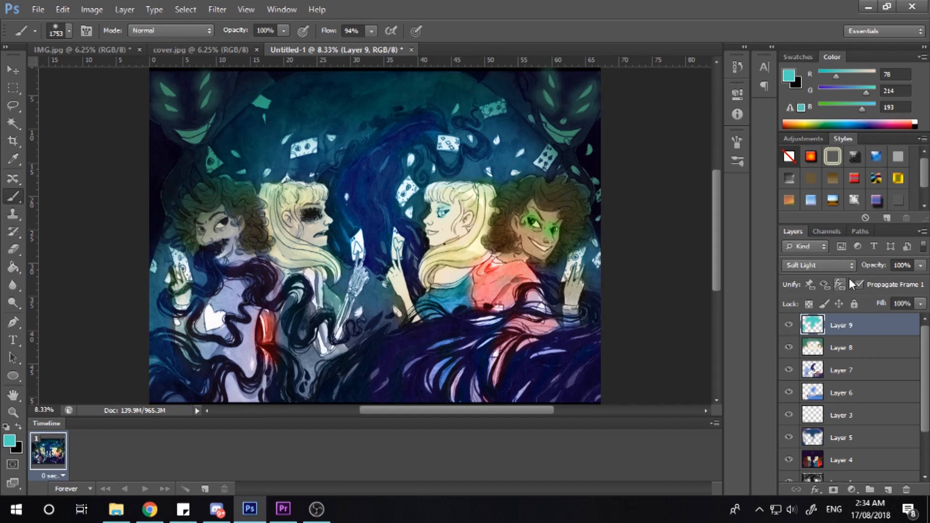
{"action": "left_click", "coordinate": [817, 265]}
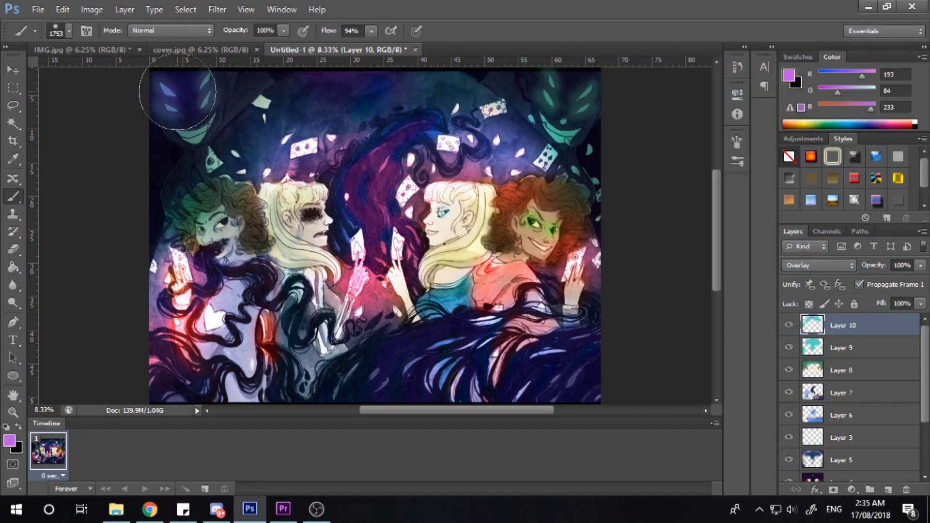
Save as cover.psd, set new Layer 11 to Color Burn, and duplicate ink-line Layer 1.
{"action": "left_click", "coordinate": [841, 347]}
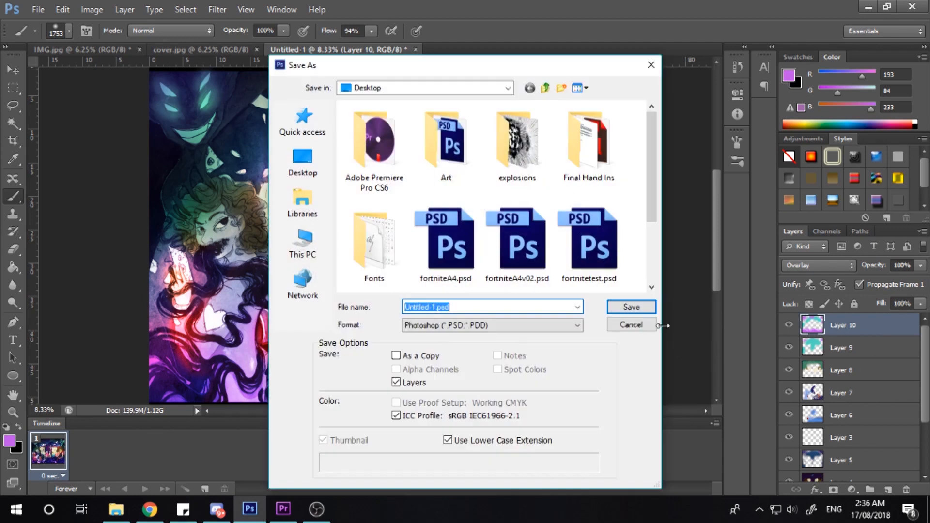
{"action": "left_click", "coordinate": [630, 307]}
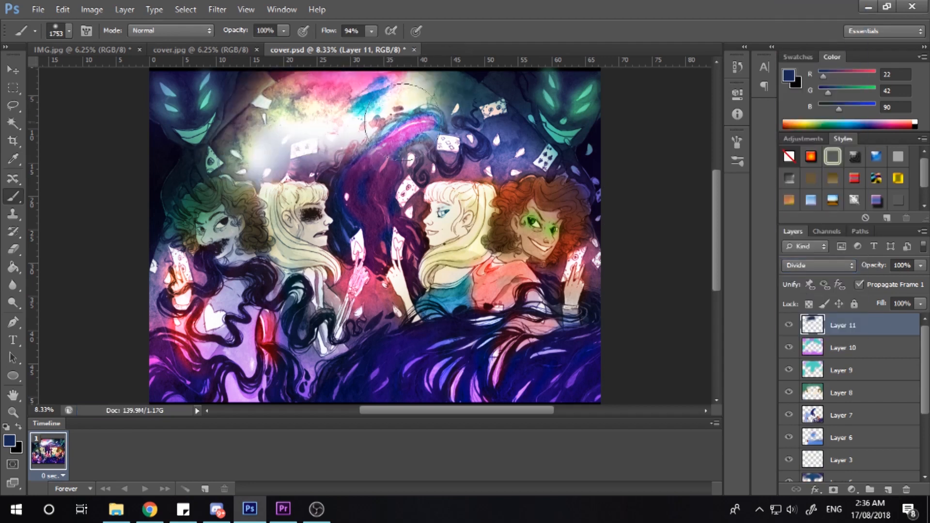
{"action": "left_click", "coordinate": [816, 265]}
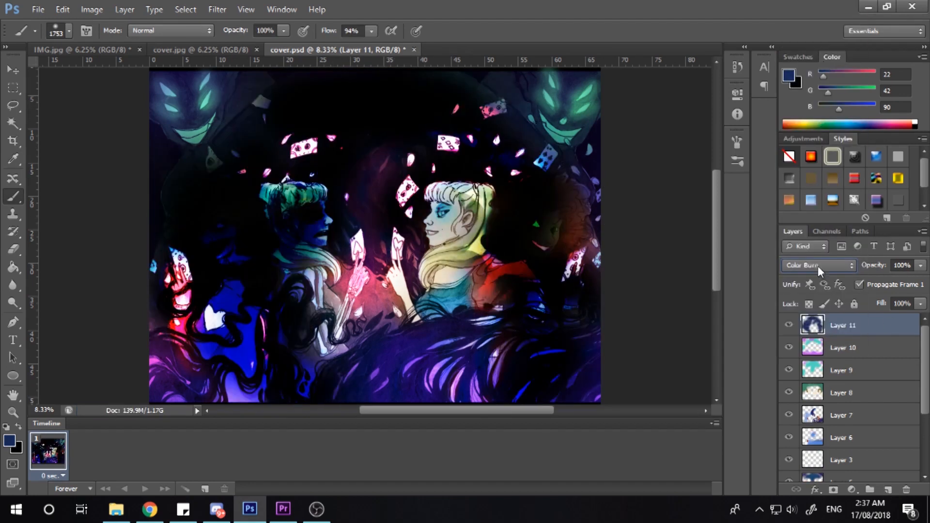
{"action": "left_click", "coordinate": [817, 265]}
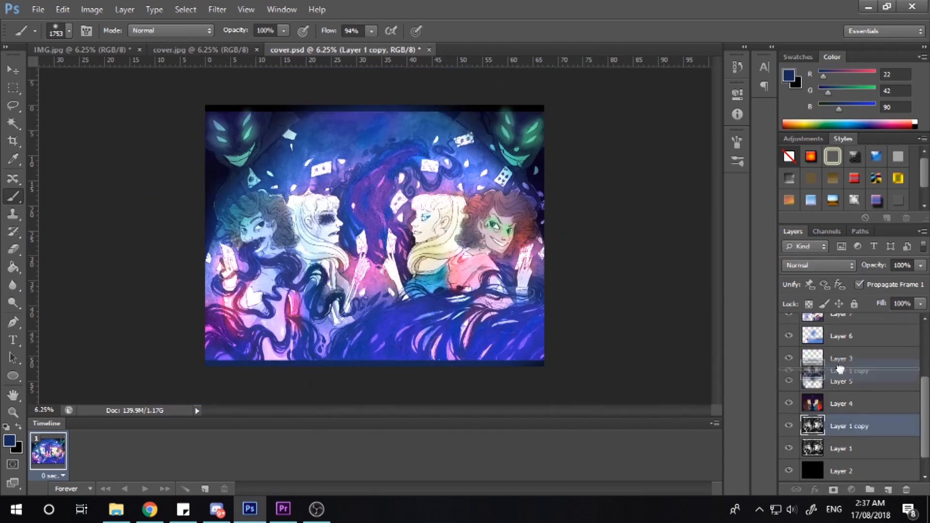
Drag Layer 1 copy above all layers and set its blend mode to Linear Burn.
{"action": "left_click", "coordinate": [817, 265]}
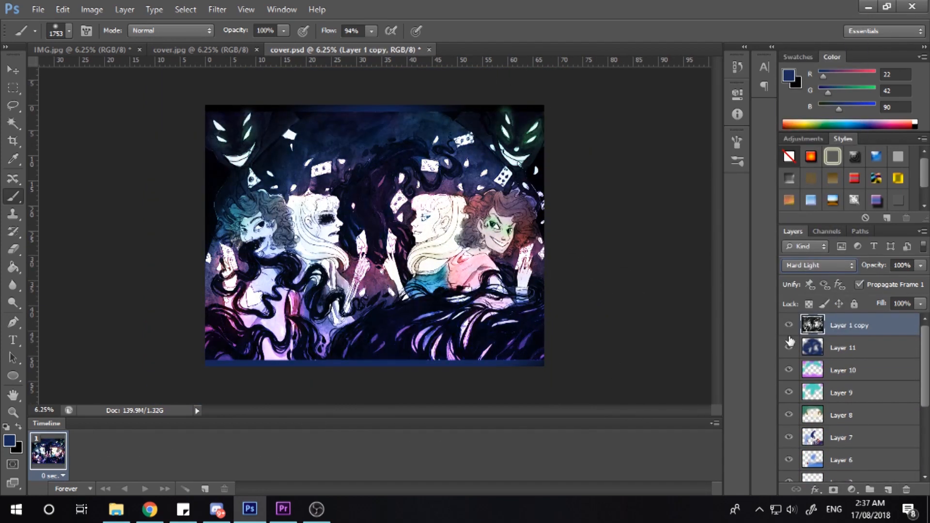
{"action": "left_click", "coordinate": [818, 265]}
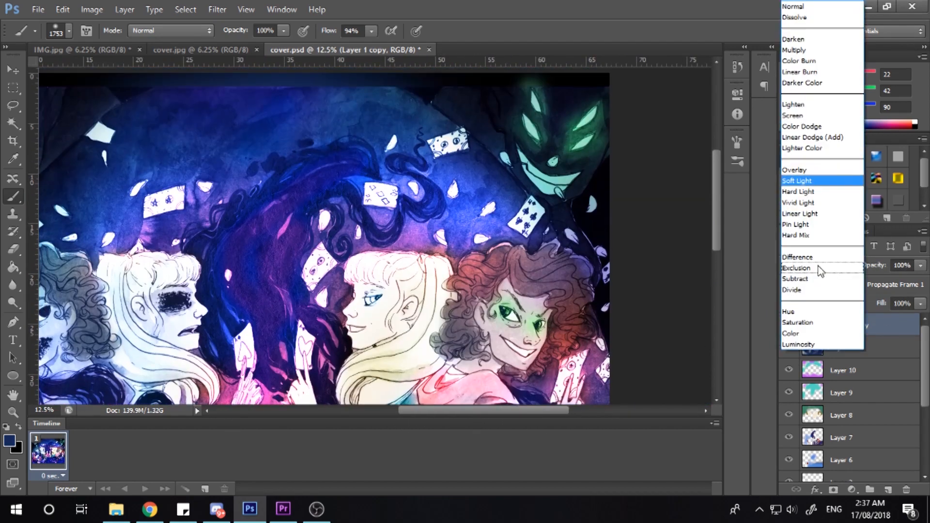
{"action": "left_click", "coordinate": [799, 72]}
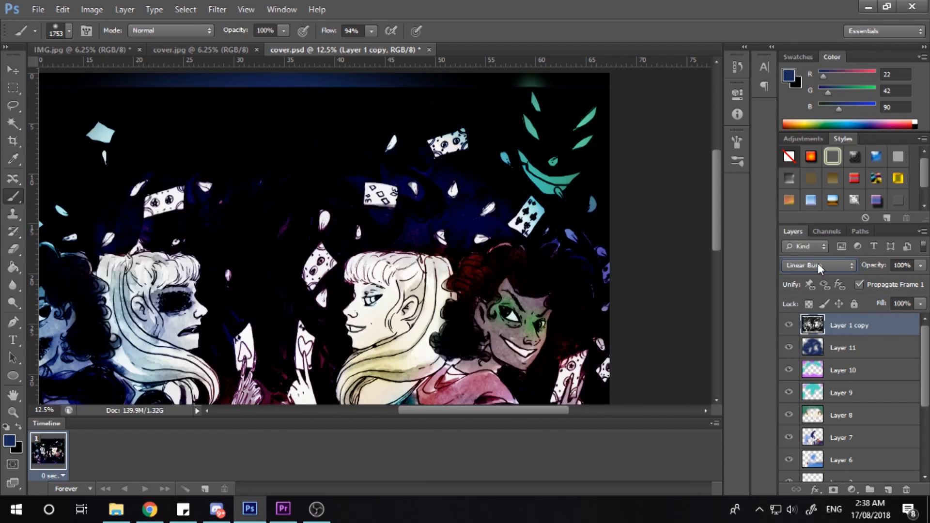